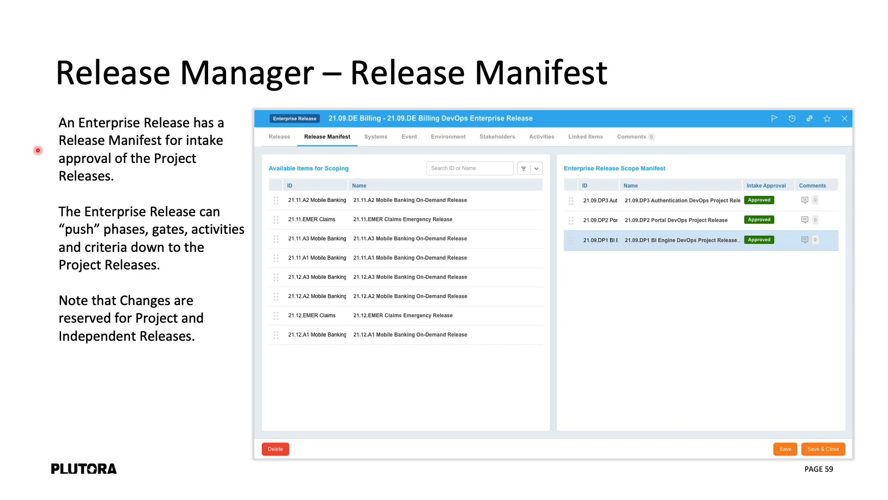
mouse_move(35, 243)
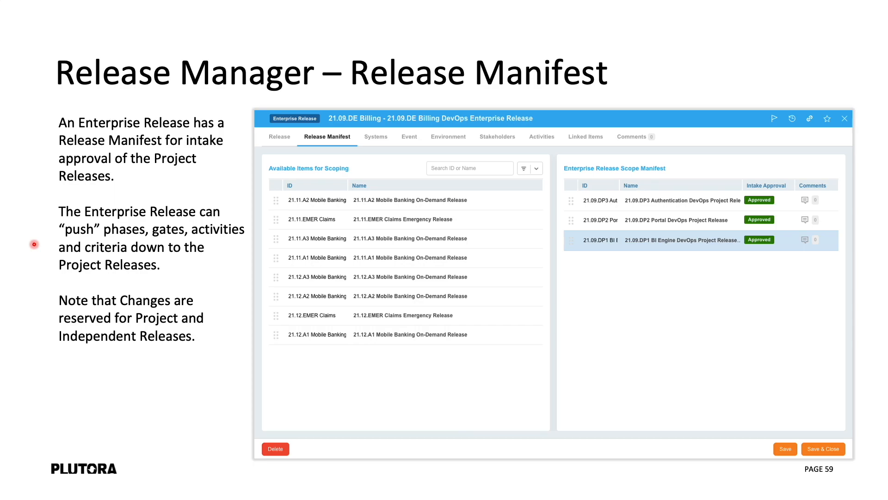
mouse_move(274, 205)
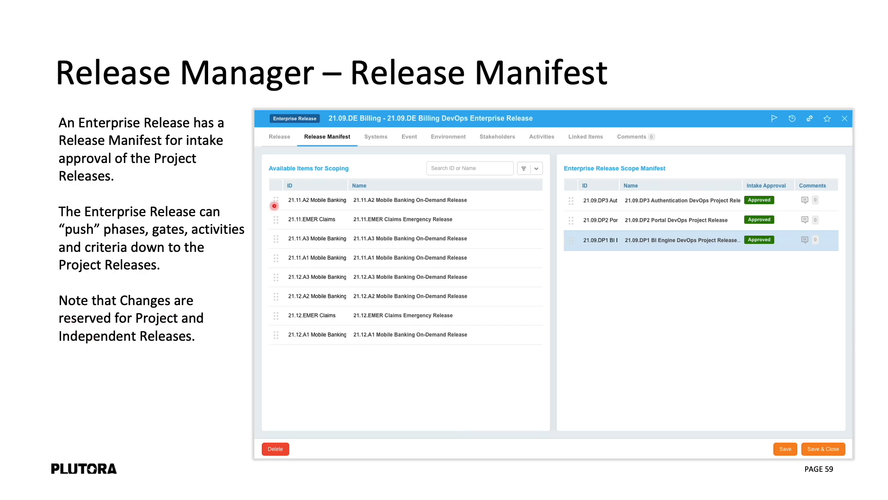
mouse_move(39, 324)
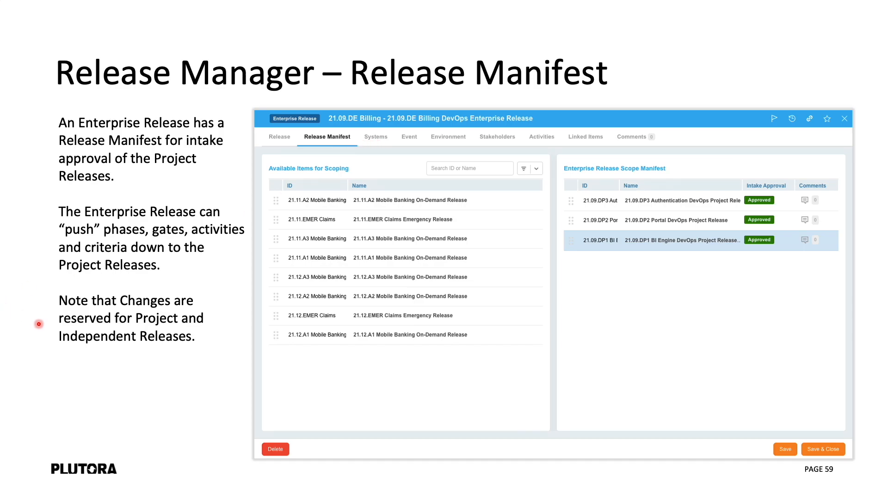
- Advance to slide 60, Release Framework, then switch to the Plutora Releases list
key(Right)
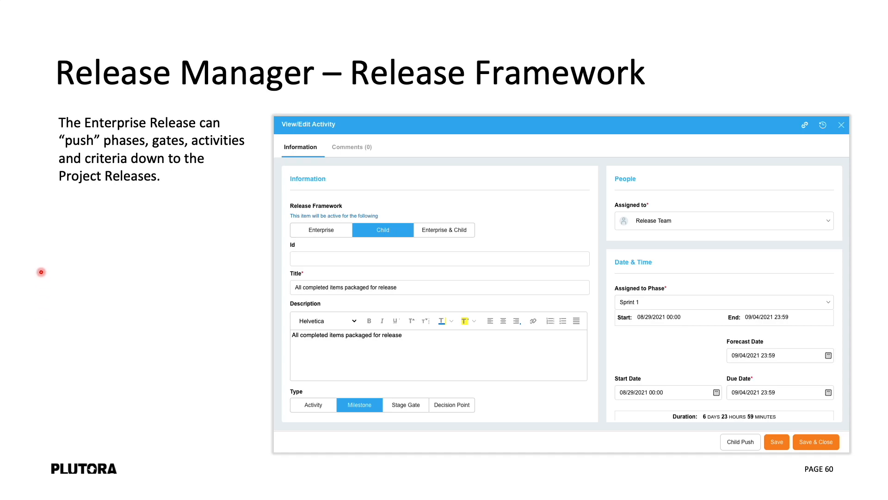
mouse_move(36, 148)
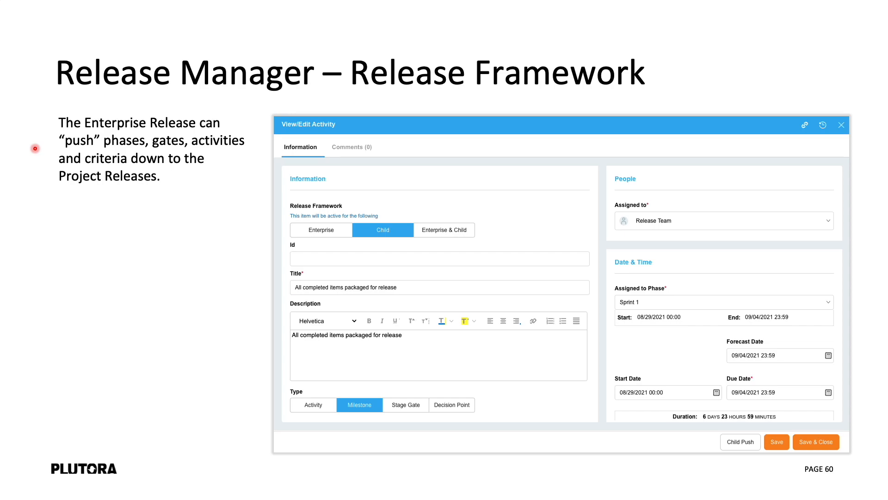
mouse_move(273, 211)
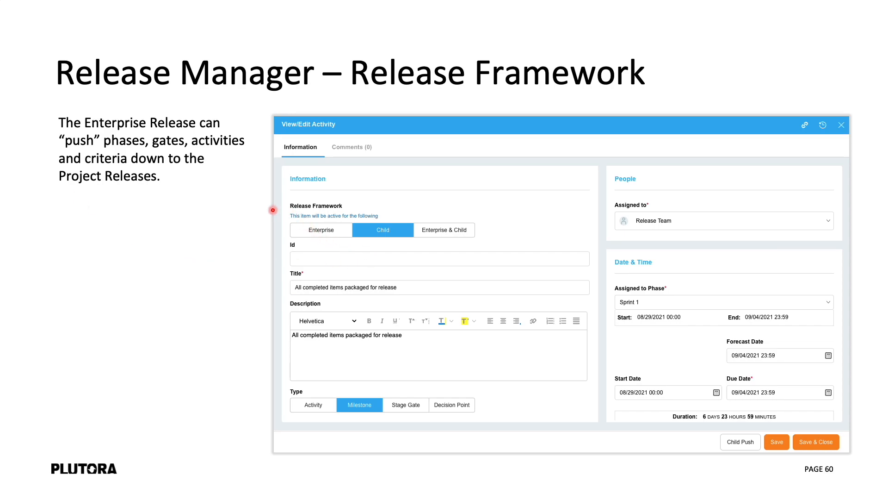
click(119, 46)
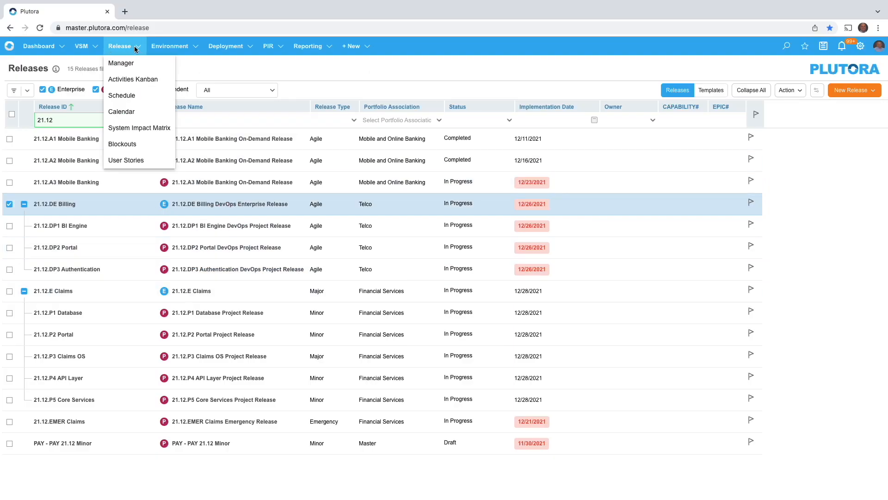
click(38, 47)
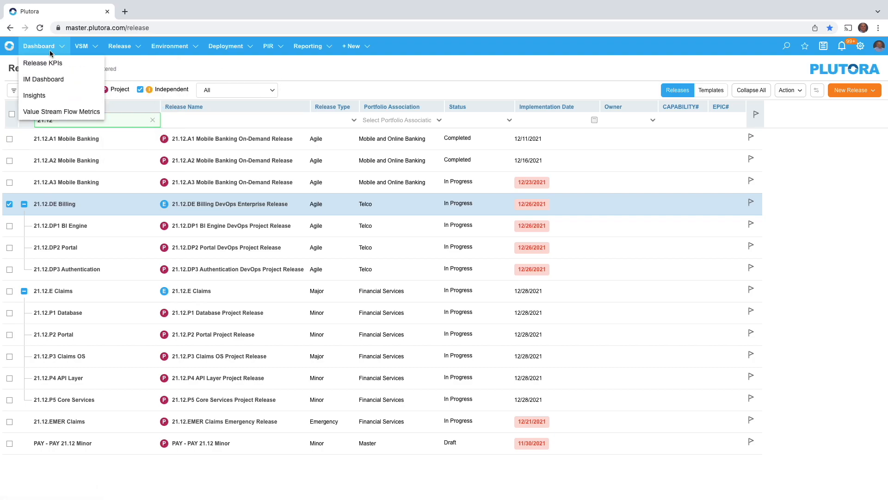
click(473, 151)
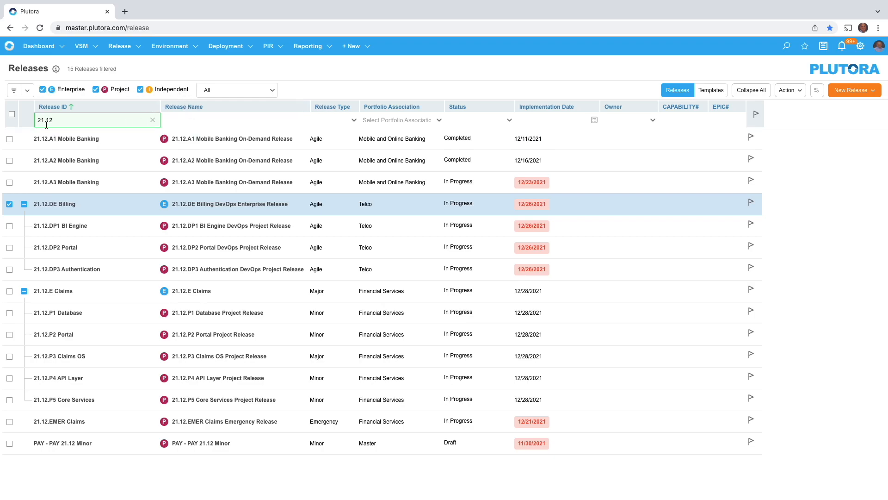
mouse_move(66, 160)
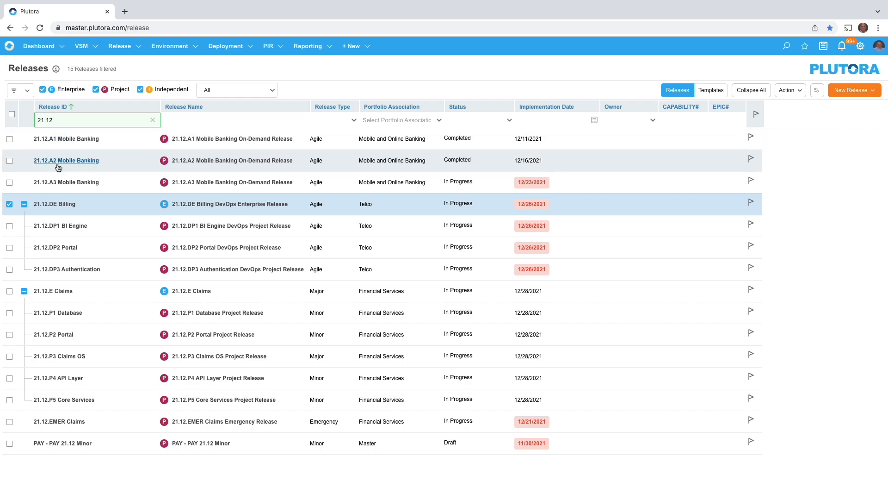
mouse_move(168, 186)
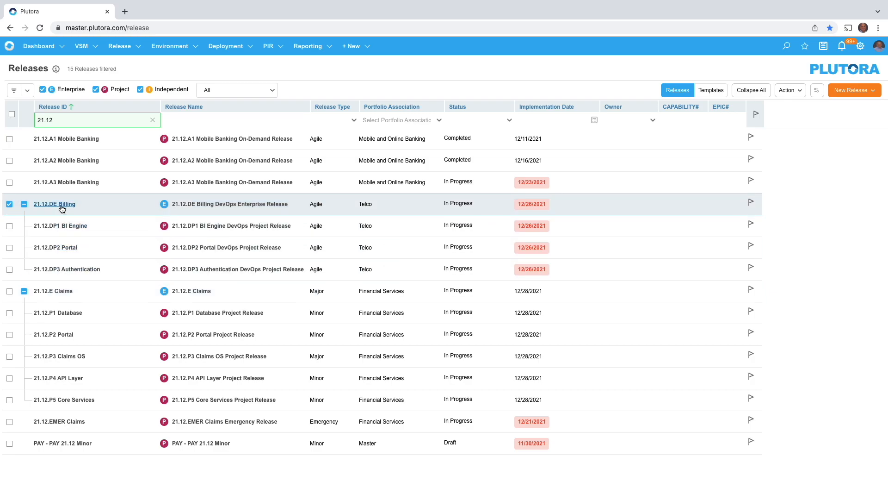
mouse_move(59, 226)
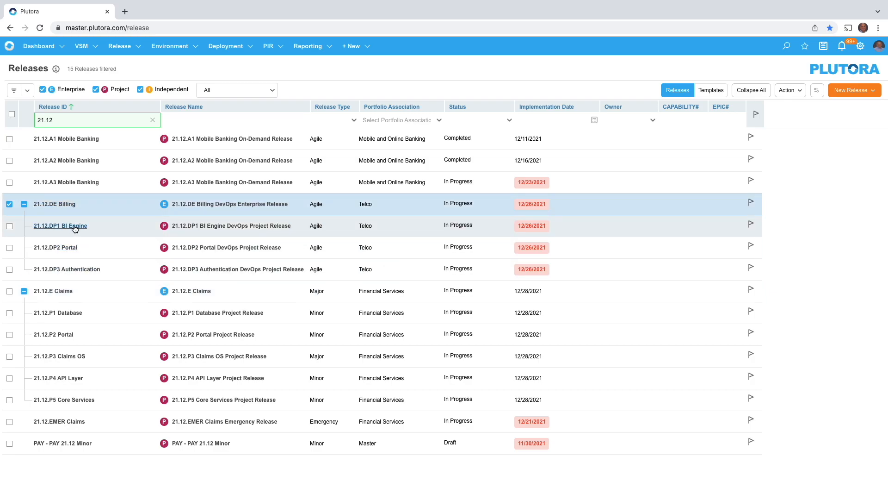
mouse_move(70, 297)
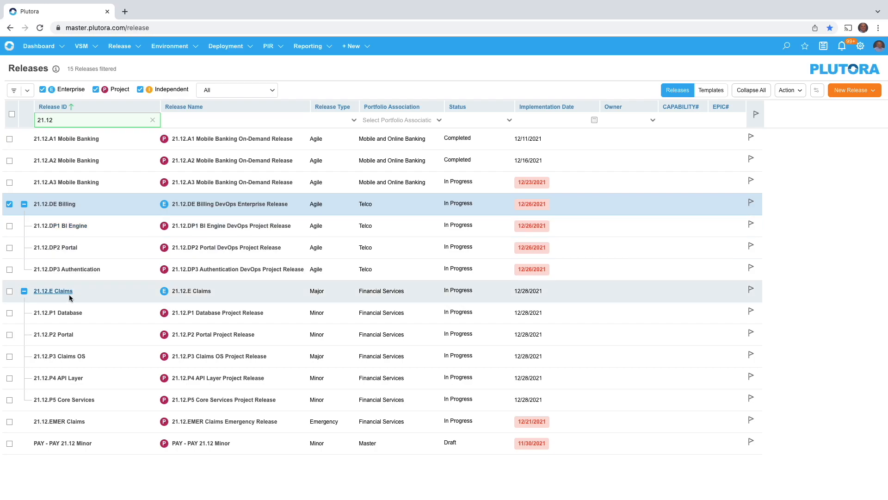
mouse_move(57, 312)
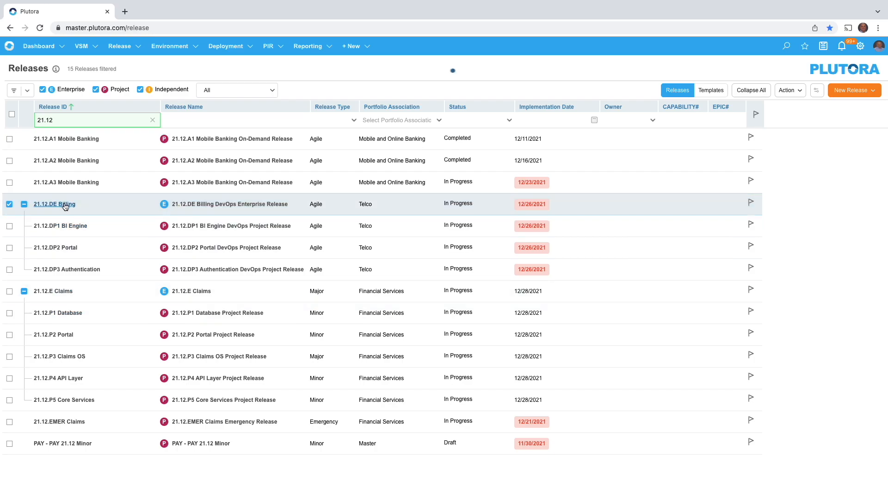
- View the Release Manifest of 21.12.DE Billing with its three scoped DevOps project releases
click(54, 203)
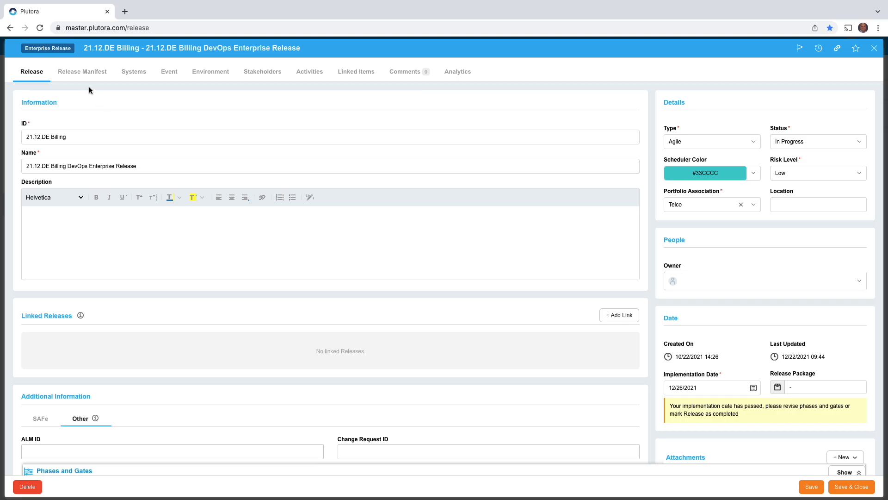
click(82, 71)
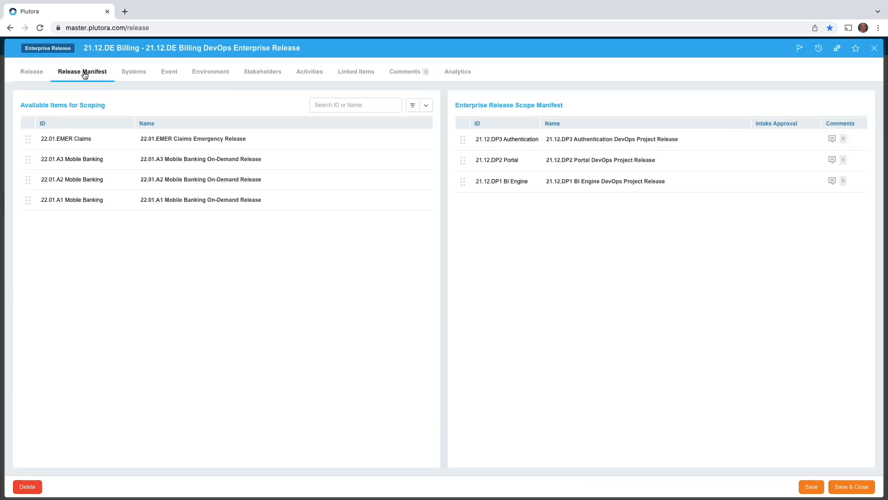
mouse_move(136, 139)
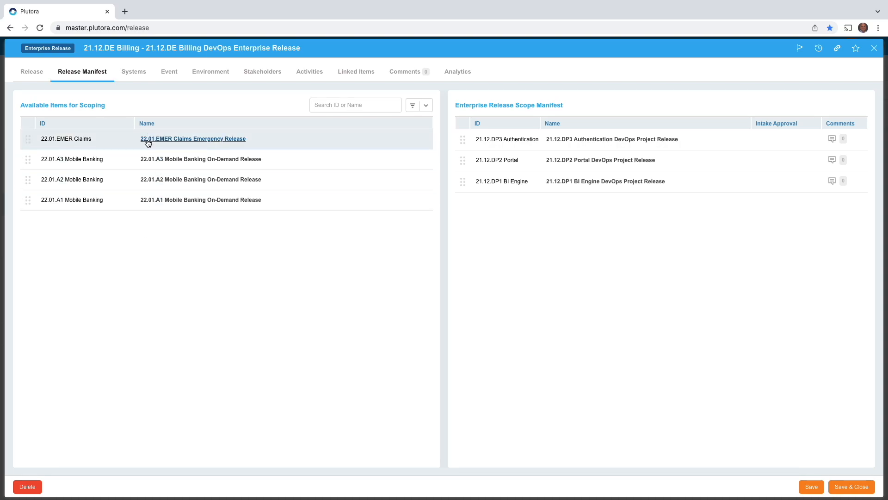
mouse_move(527, 163)
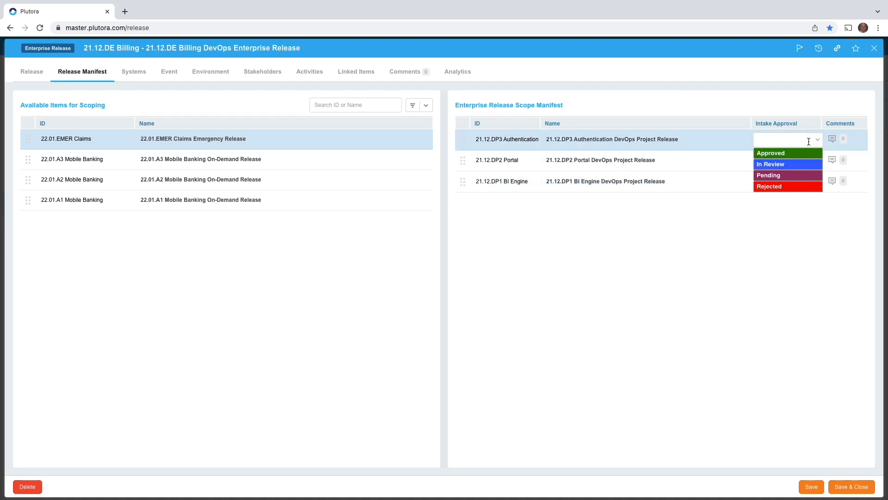
mouse_move(801, 156)
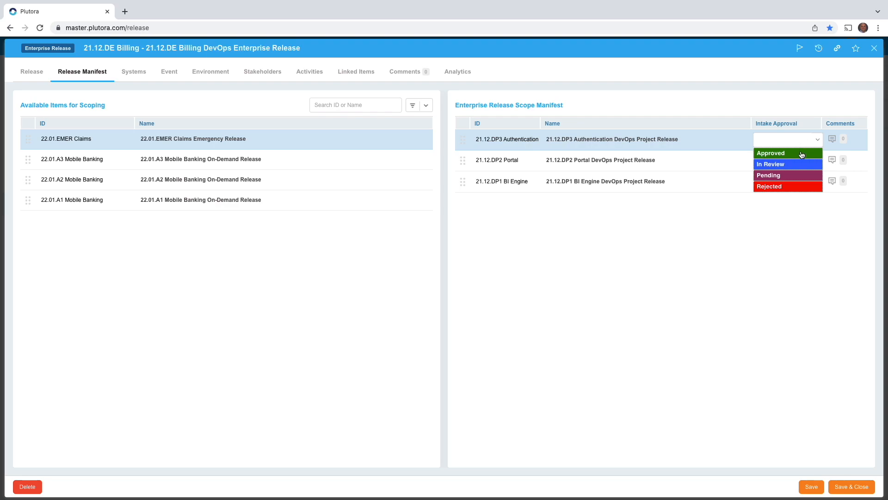
- Set DP3 Authentication intake to Approved and DP1 BI Engine to In Review, then close the release
click(787, 139)
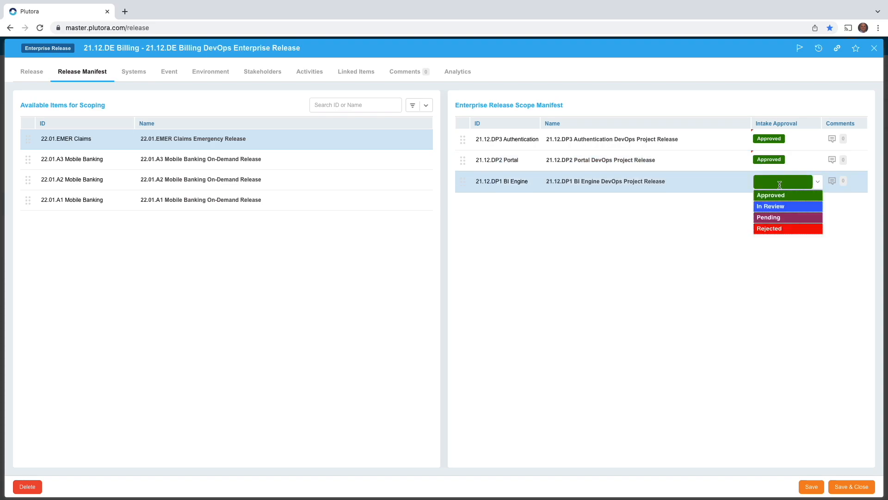
mouse_move(778, 197)
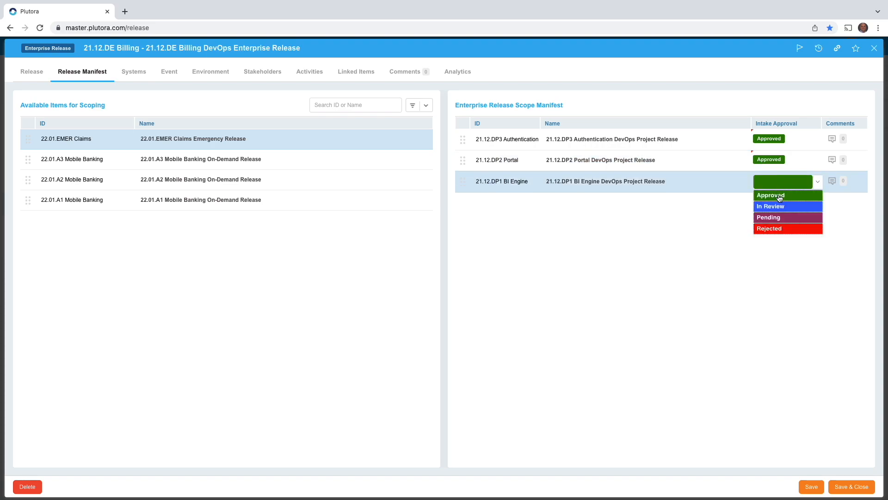
click(771, 206)
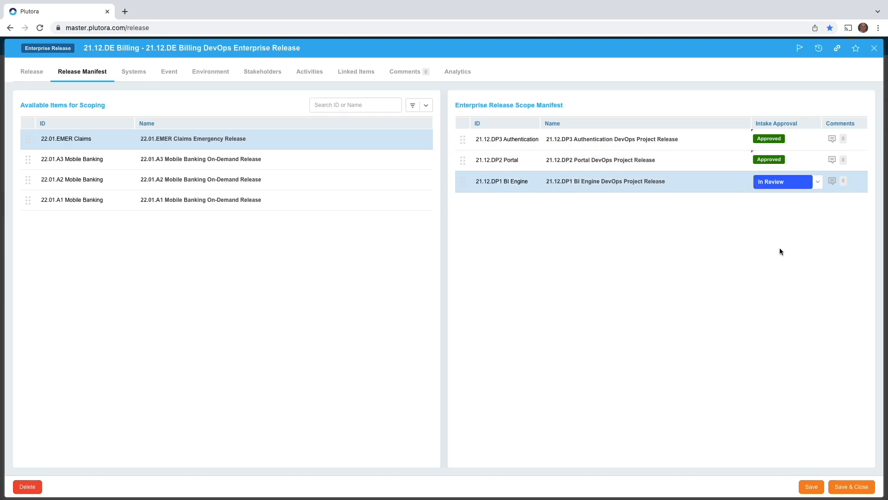
click(810, 486)
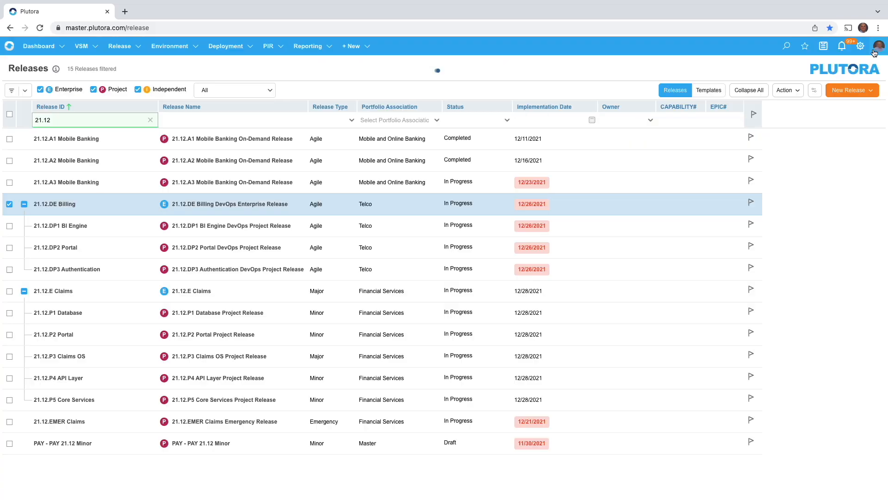
- Enable the Intake Approval Workflow under Customization > Releases > Release Intake Status
click(9, 203)
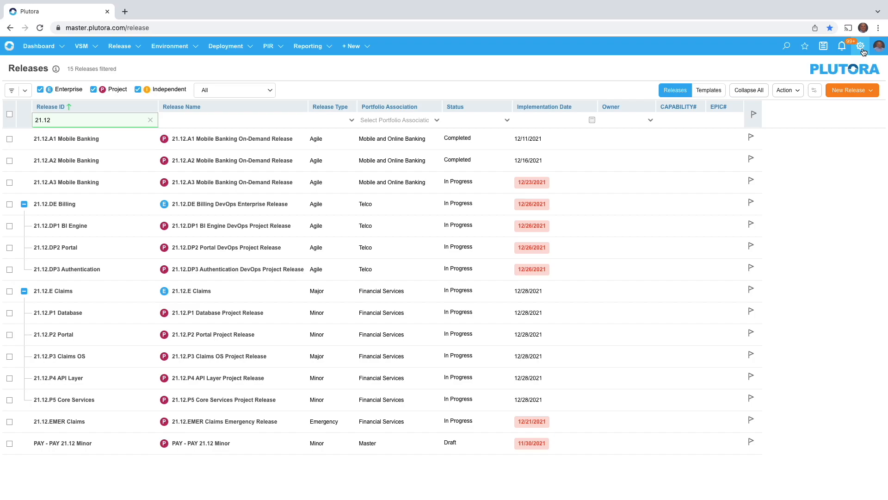
click(859, 46)
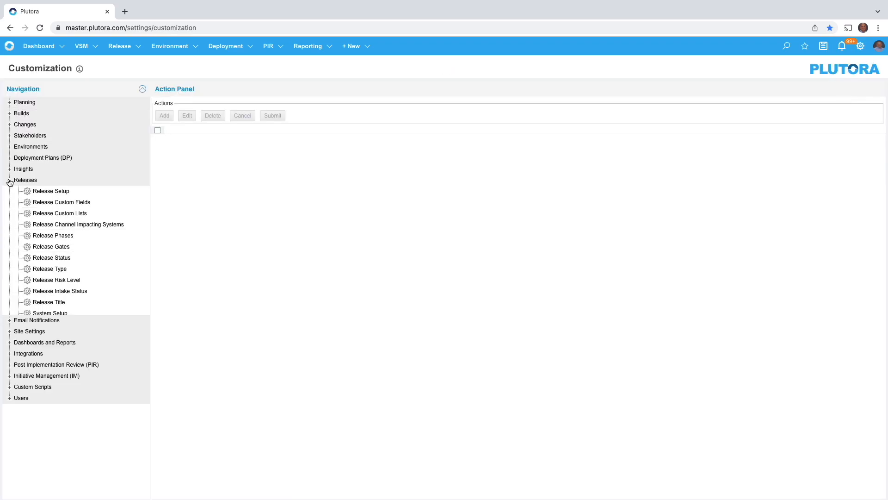
click(61, 290)
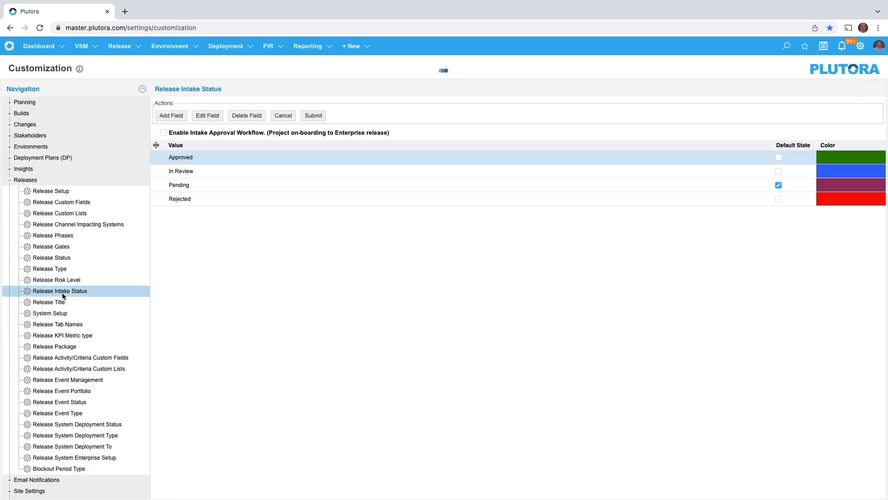
click(163, 132)
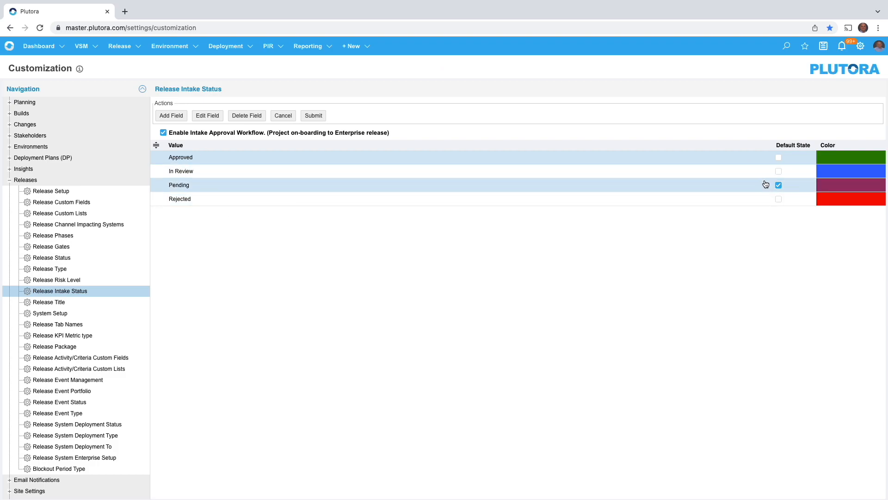
mouse_move(827, 174)
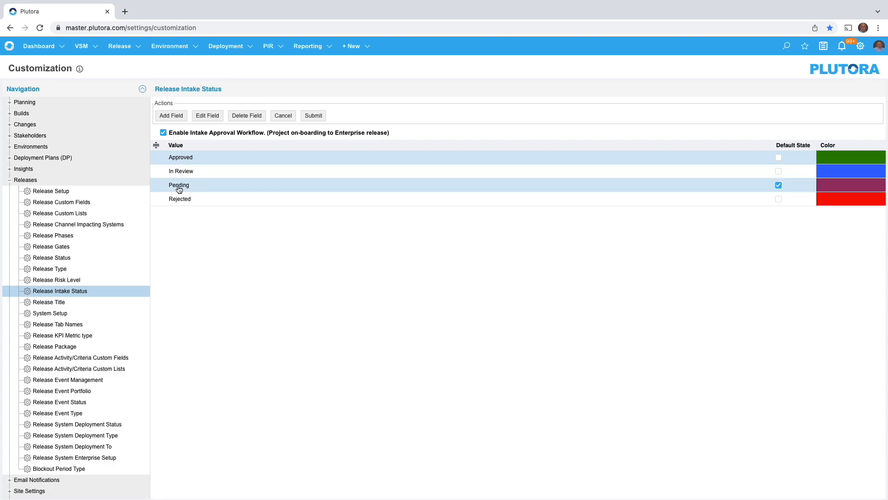
- Show the Activities list of the 21.12.DE Billing enterprise release
click(120, 46)
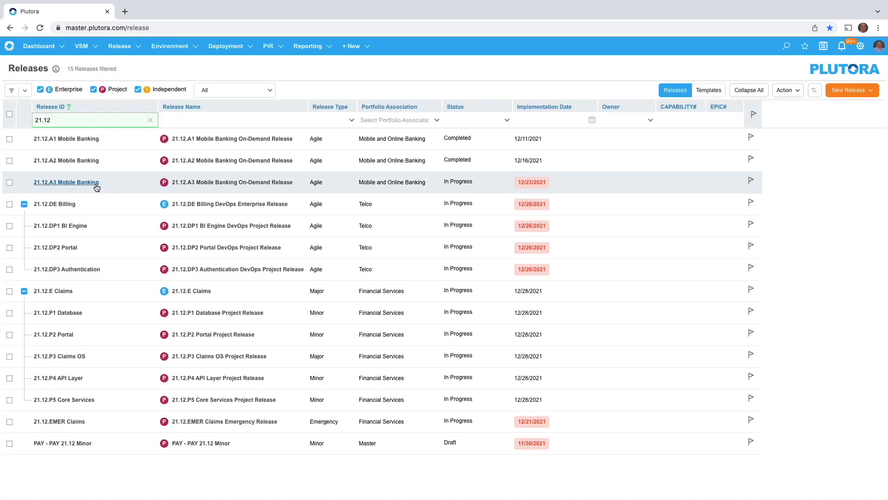
click(53, 204)
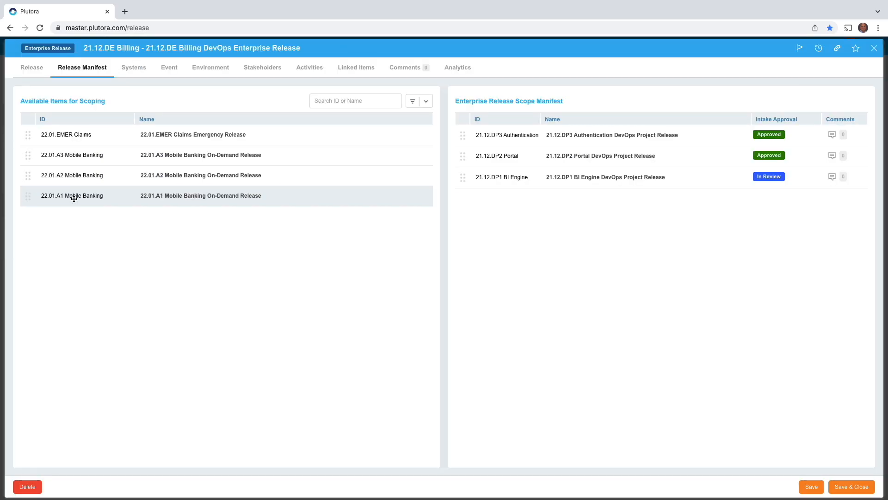
click(309, 68)
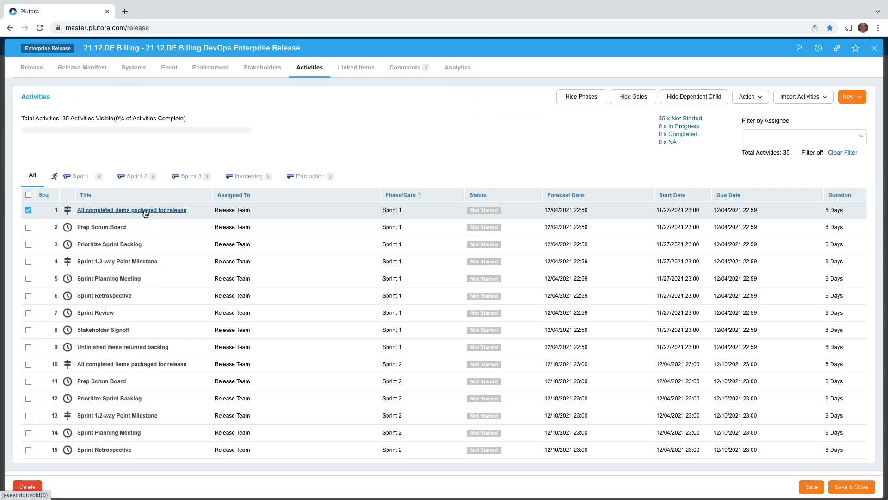
- Review the 'All completed items packaged for release' milestone's framework and close it
click(131, 210)
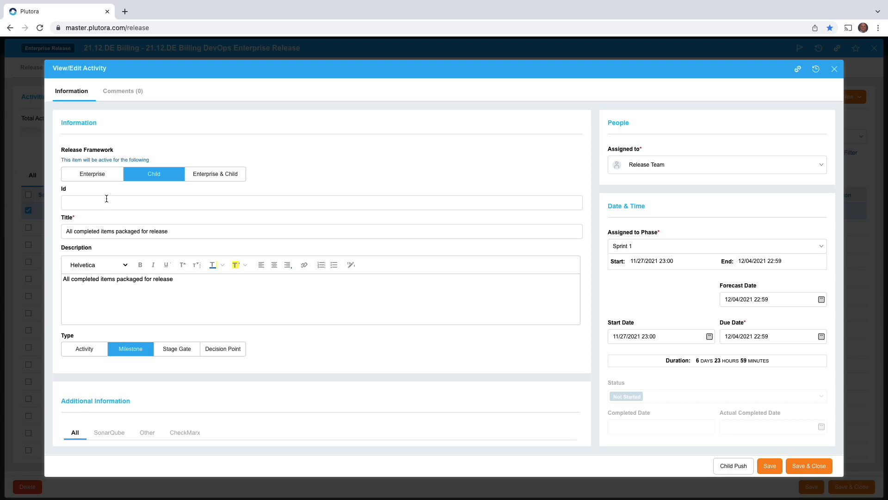
mouse_move(95, 188)
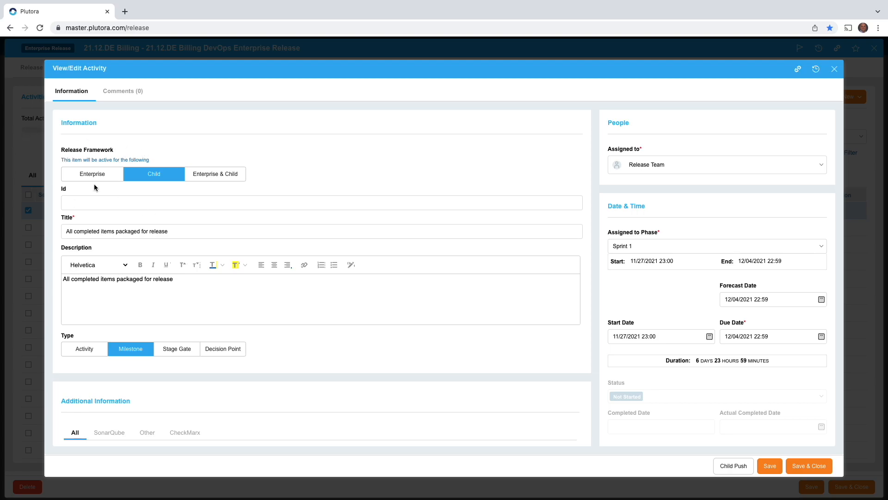
mouse_move(162, 184)
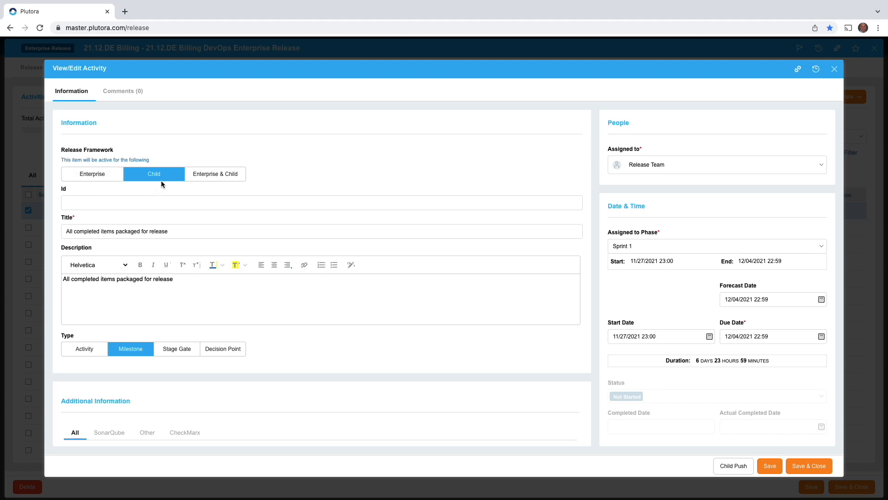
mouse_move(216, 173)
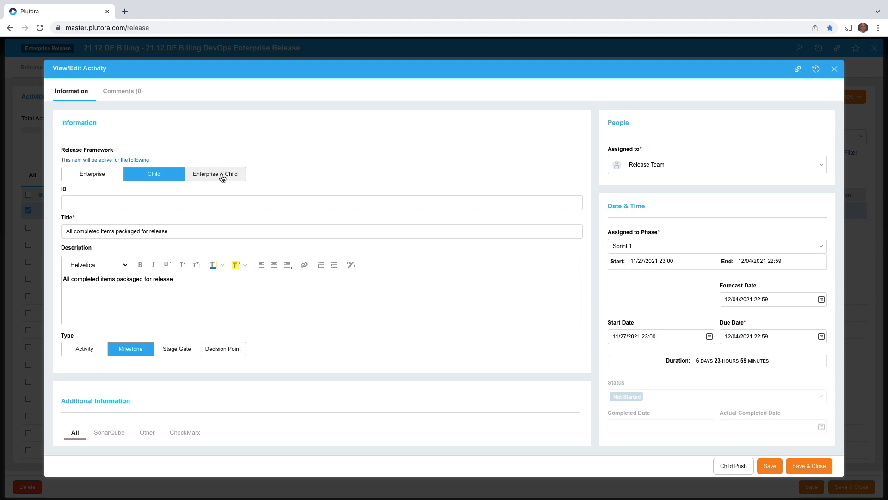
mouse_move(211, 177)
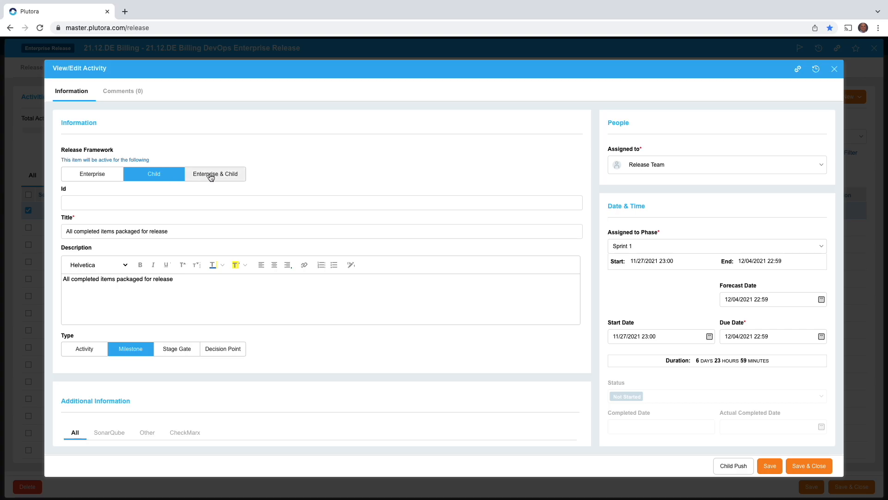
click(833, 68)
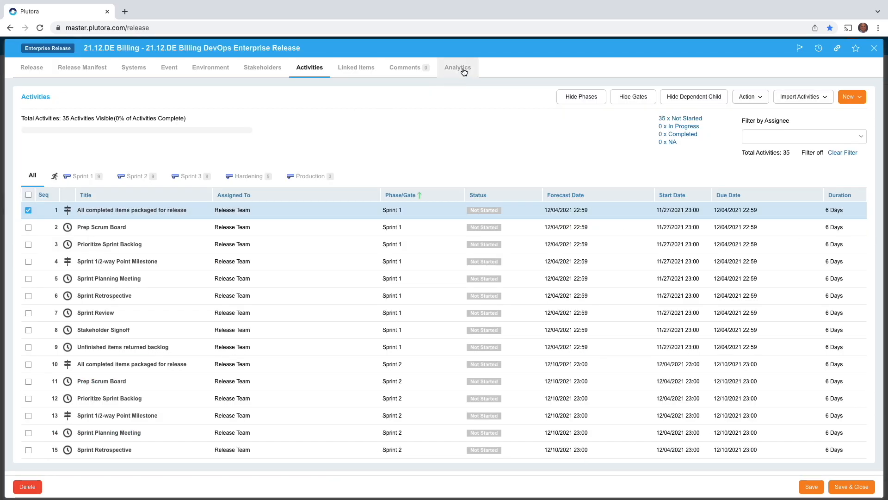
- Review the Analytics charts showing 56% phase and gate progress and user story status
click(457, 67)
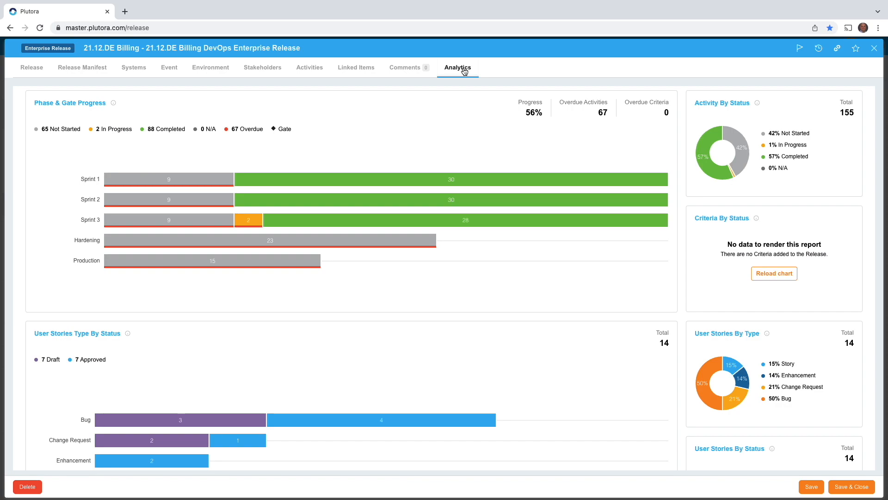
mouse_move(218, 126)
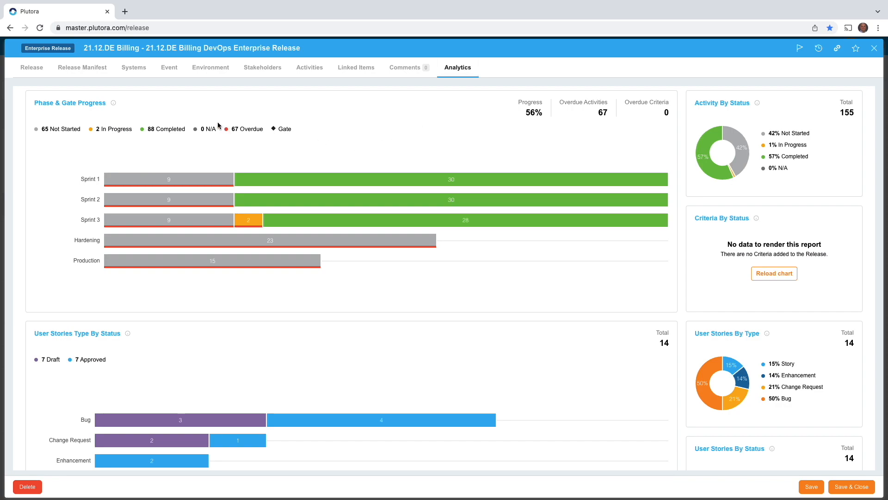
mouse_move(229, 209)
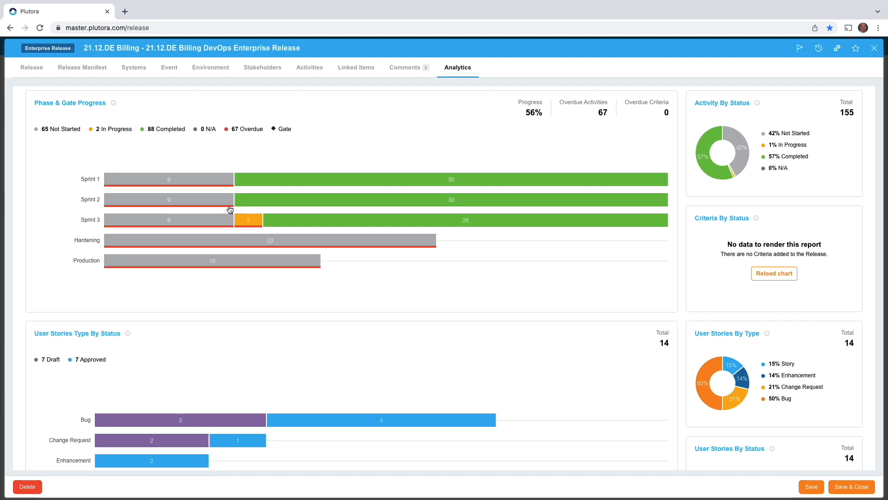
mouse_move(90, 178)
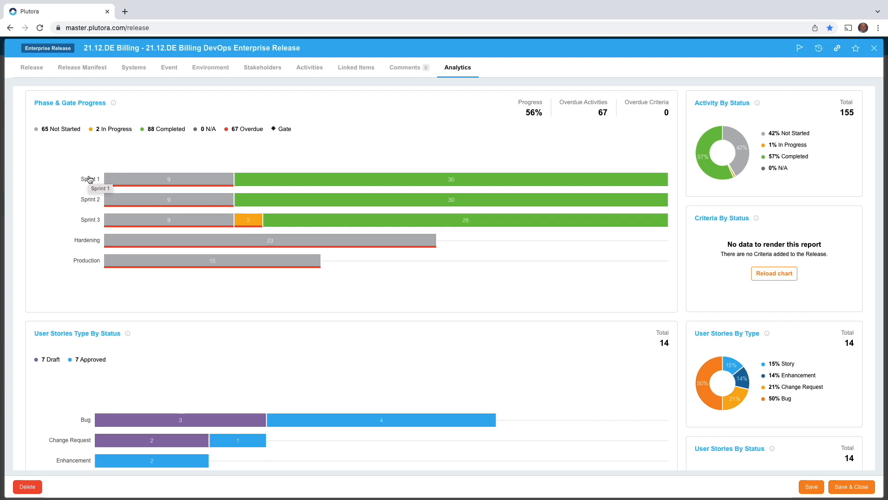
scroll(down, 3)
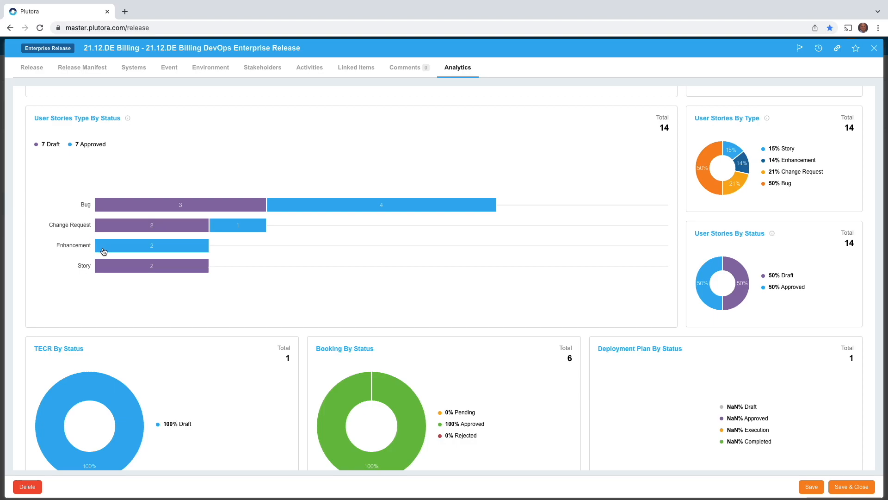
scroll(down, 3)
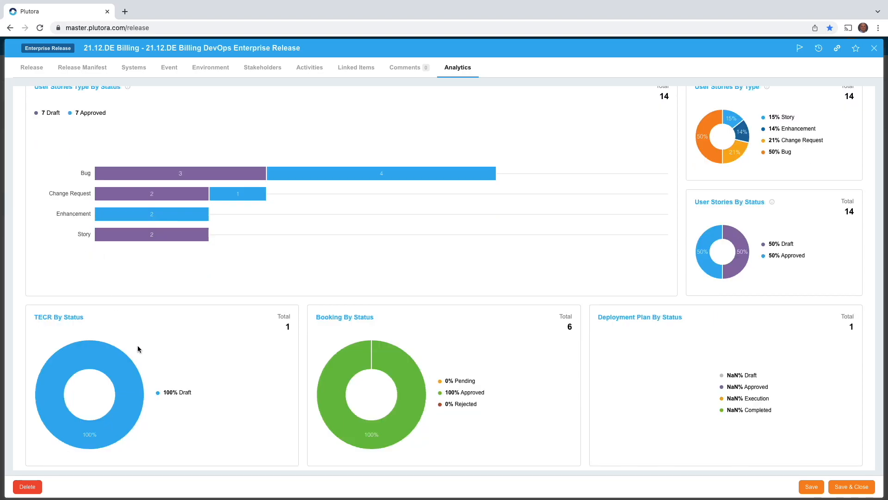
mouse_move(133, 342)
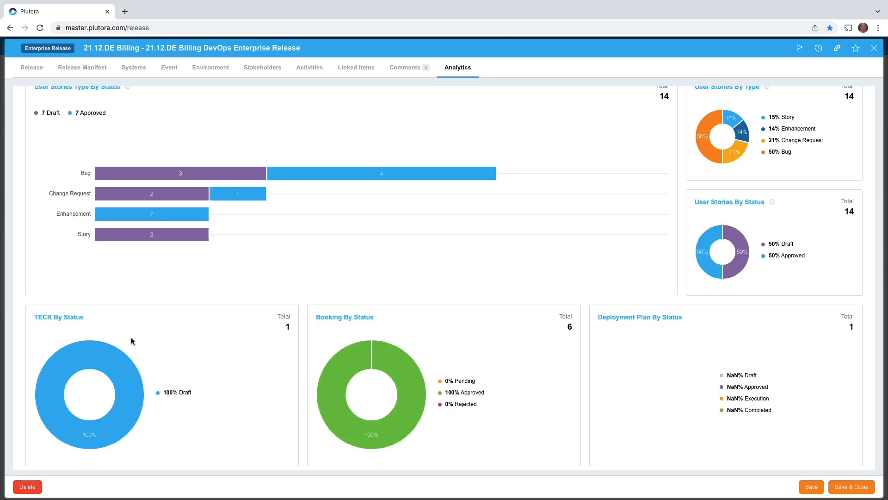
mouse_move(669, 361)
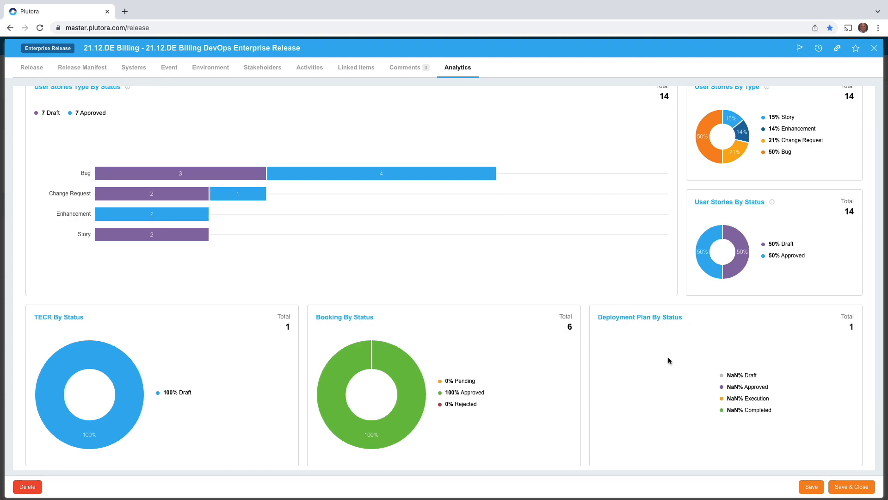
scroll(up, 3)
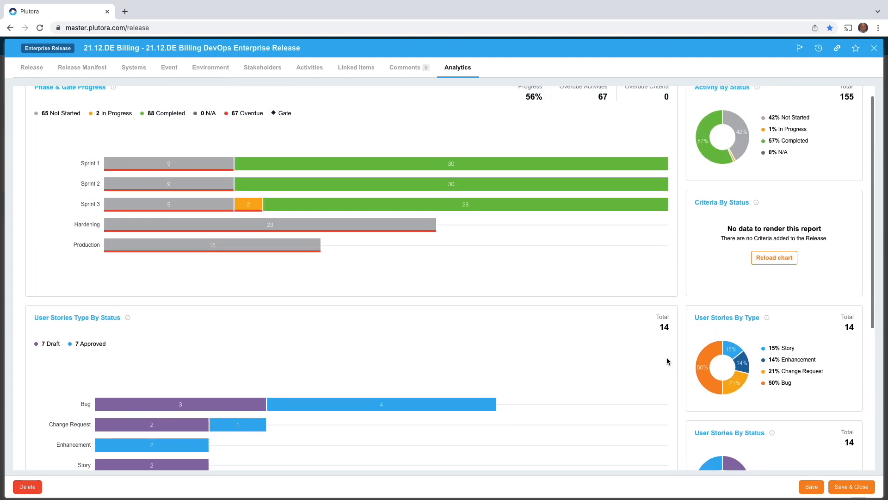
scroll(up, 3)
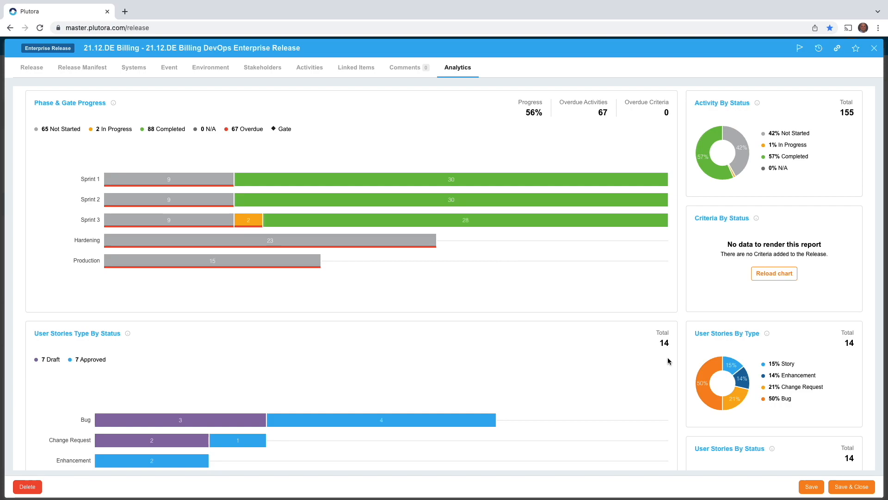